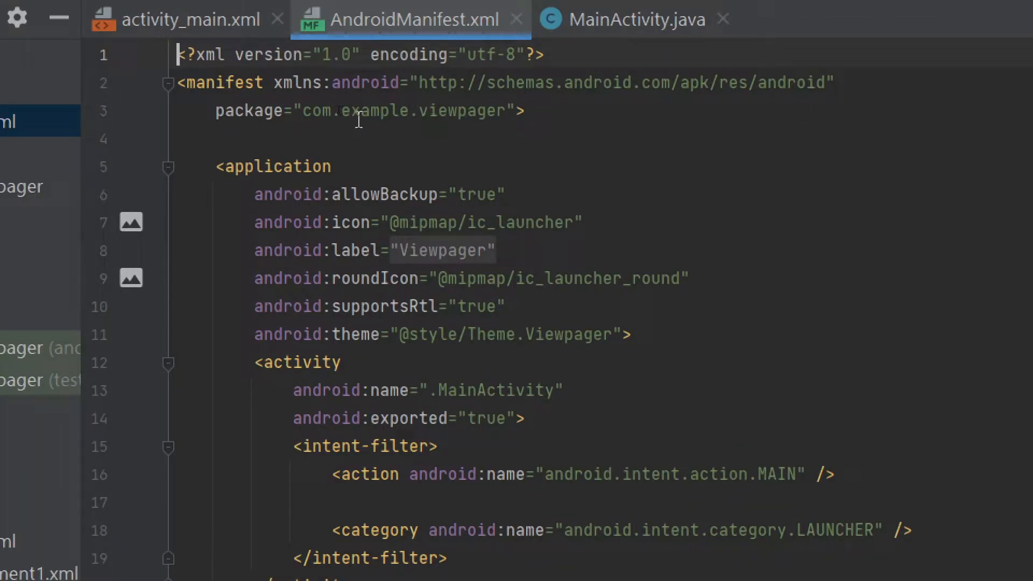
- Select the 'example' part of the manifest package name to begin renaming it
double_click(376, 111)
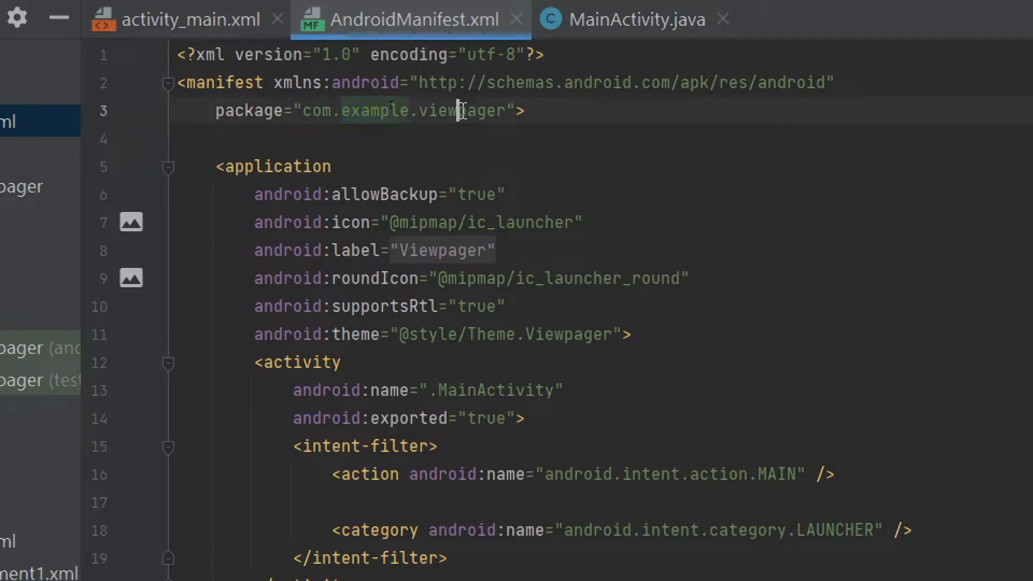
double_click(463, 111)
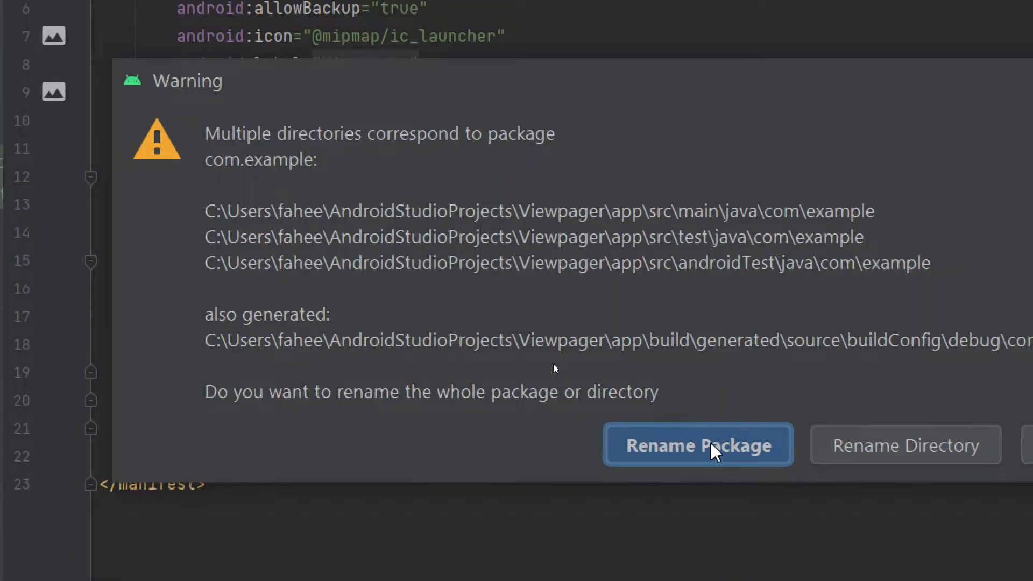
- Rename the whole com.example package to 'finegap' and preview the affected files
click(697, 445)
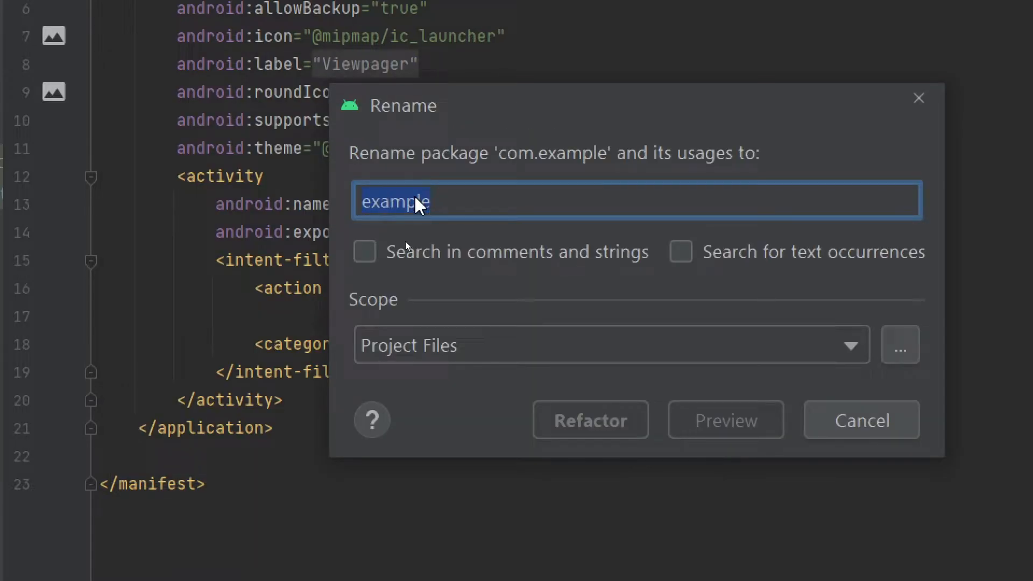
text(finegap)
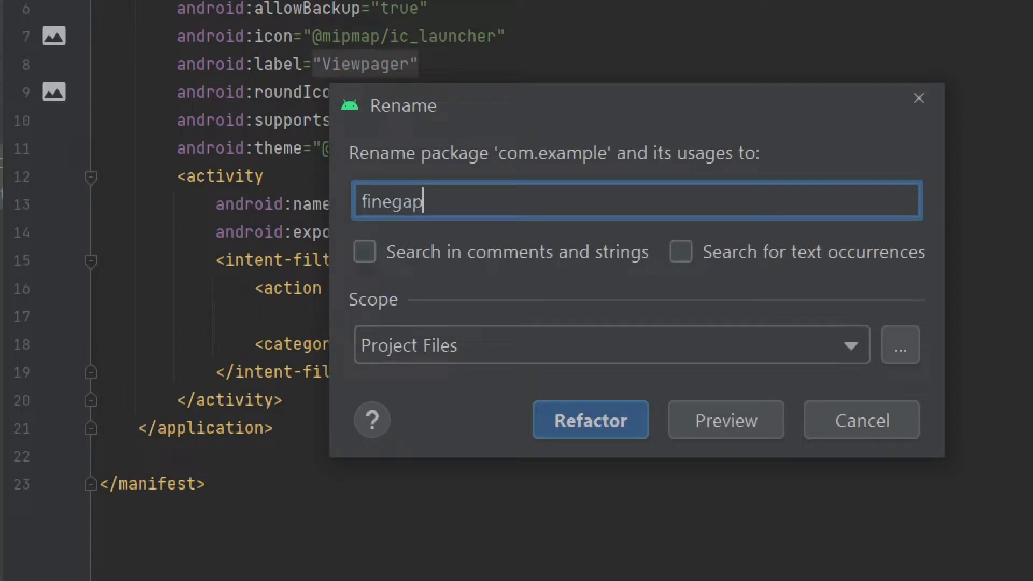
click(611, 344)
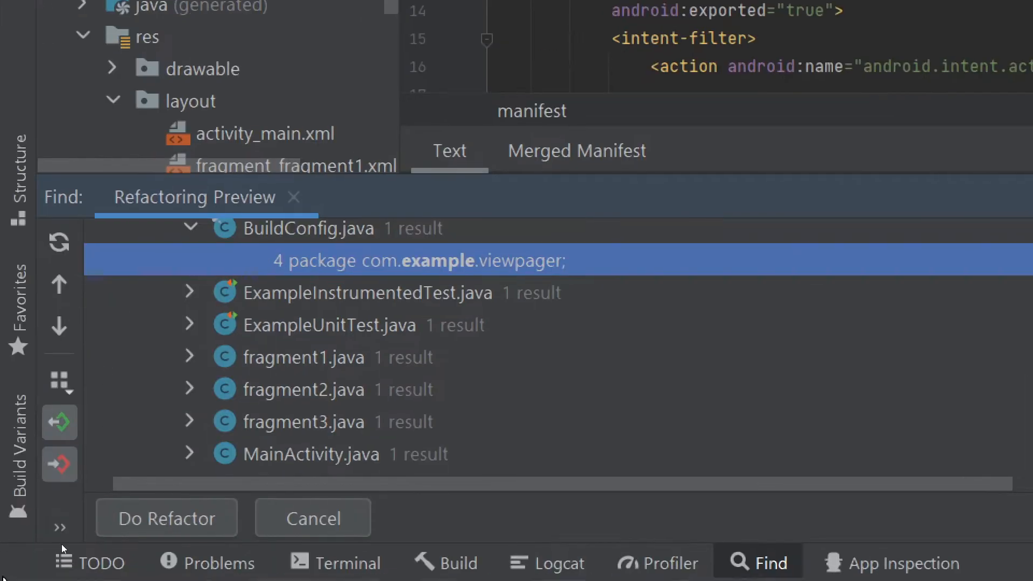
- Apply the finegap rename, then select 'viewpager' in the package name to rename it
click(167, 518)
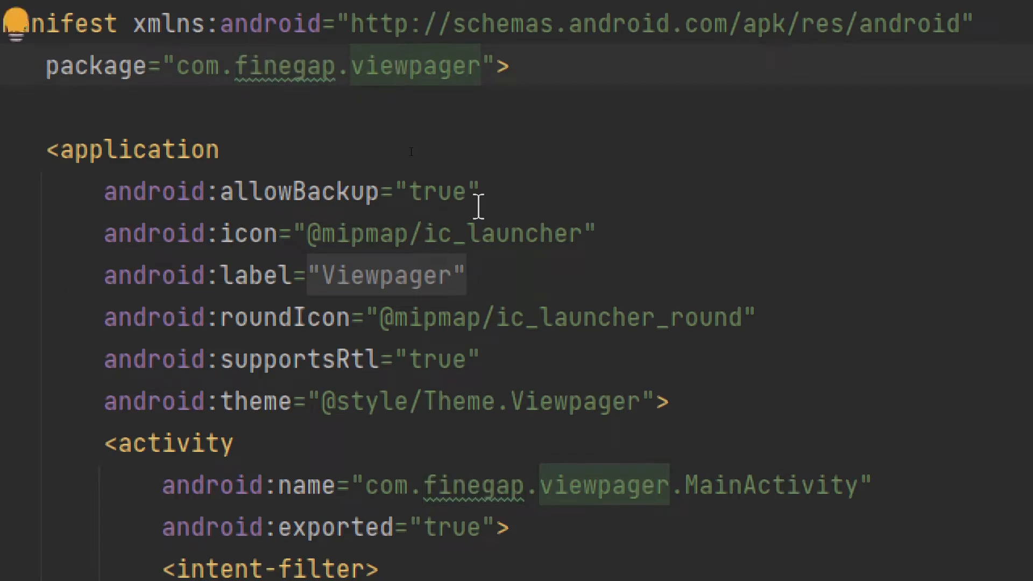
click(392, 65)
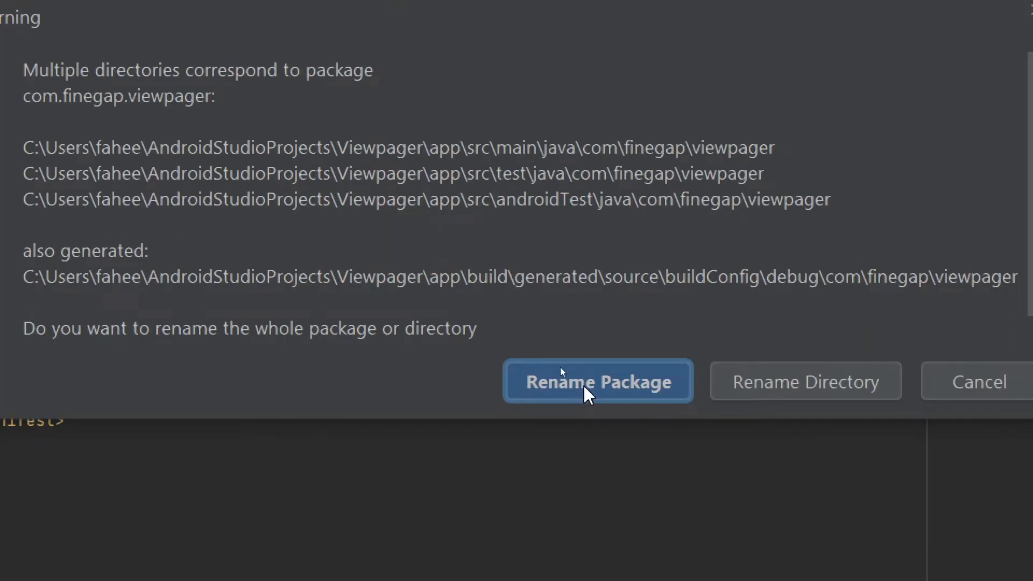
- Rename the viewpager package to 'firstapp' in All Places, preview, and apply the refactor
click(597, 381)
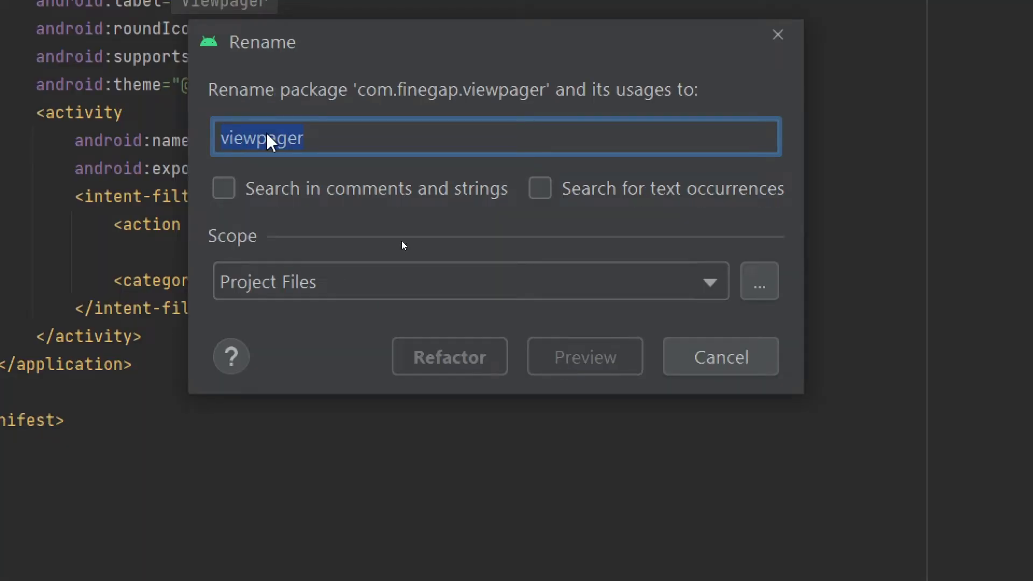
text(firstapp)
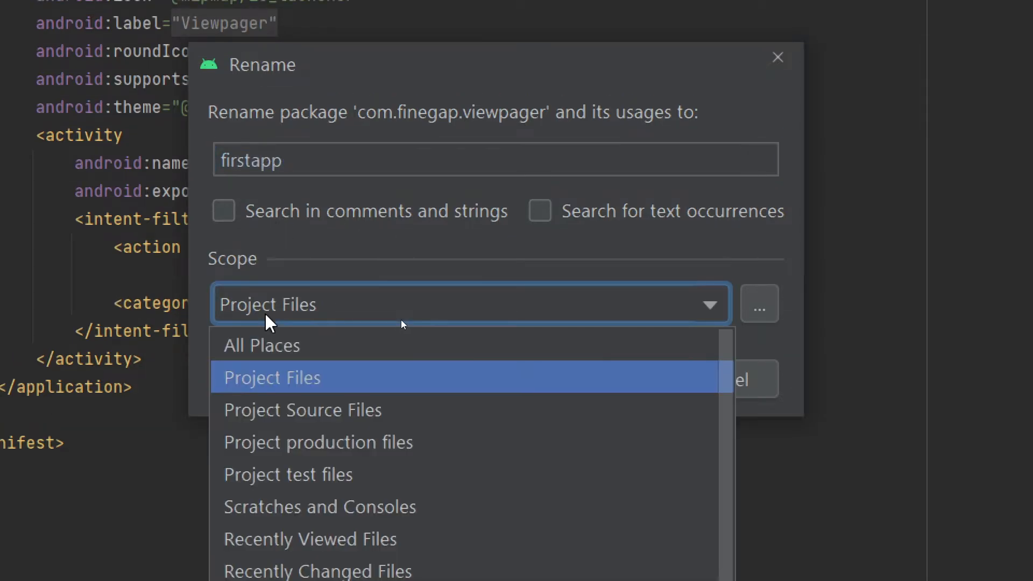
click(261, 344)
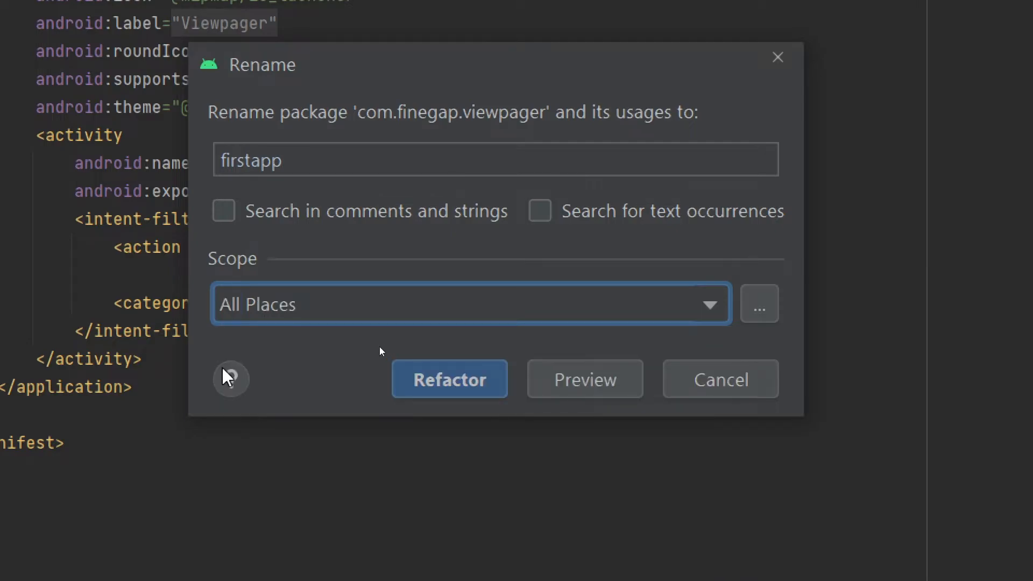
click(449, 379)
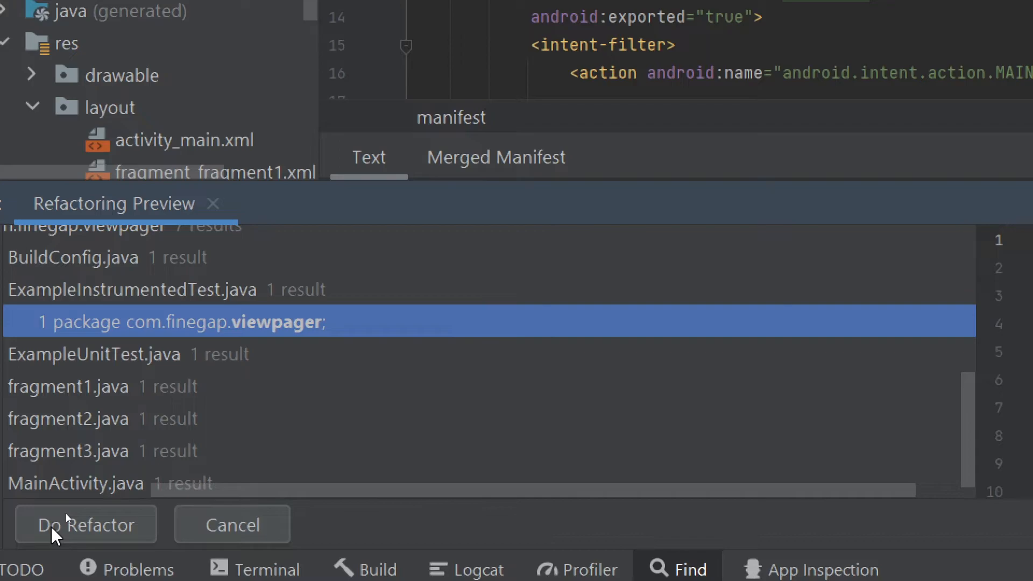
click(85, 525)
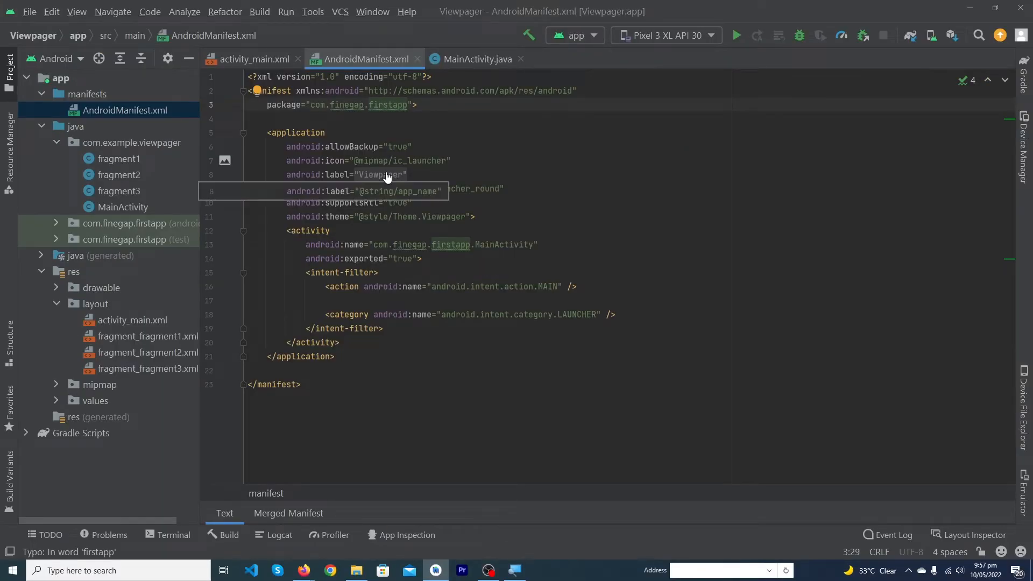